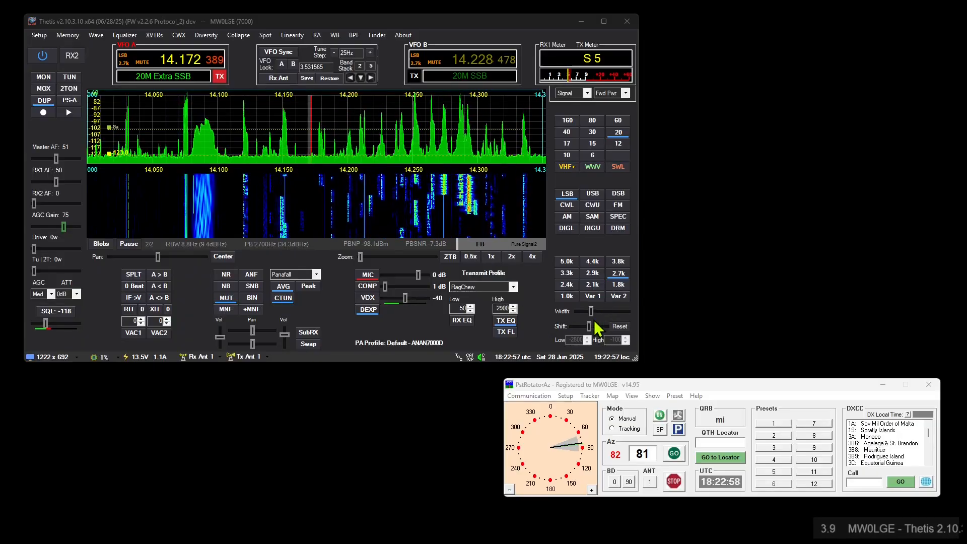
Step: Review PstRotatorAz's UDP Control Setup and general setup options while the rotator heads towards 48°
click(528, 396)
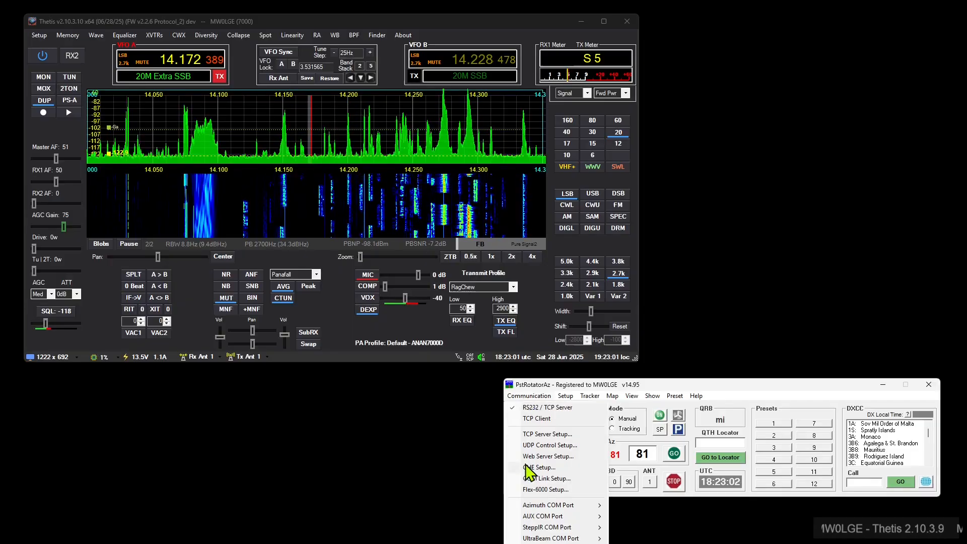
mouse_move(537, 454)
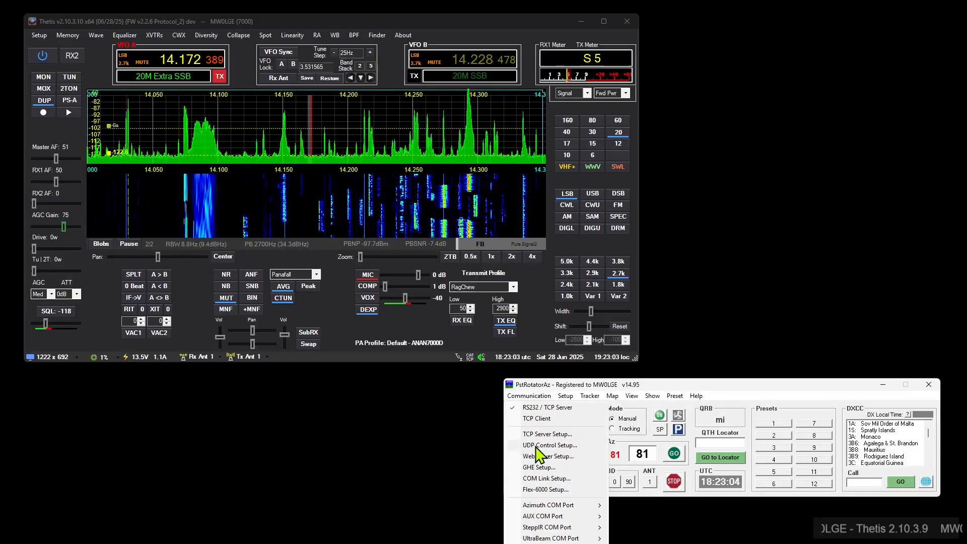
click(550, 445)
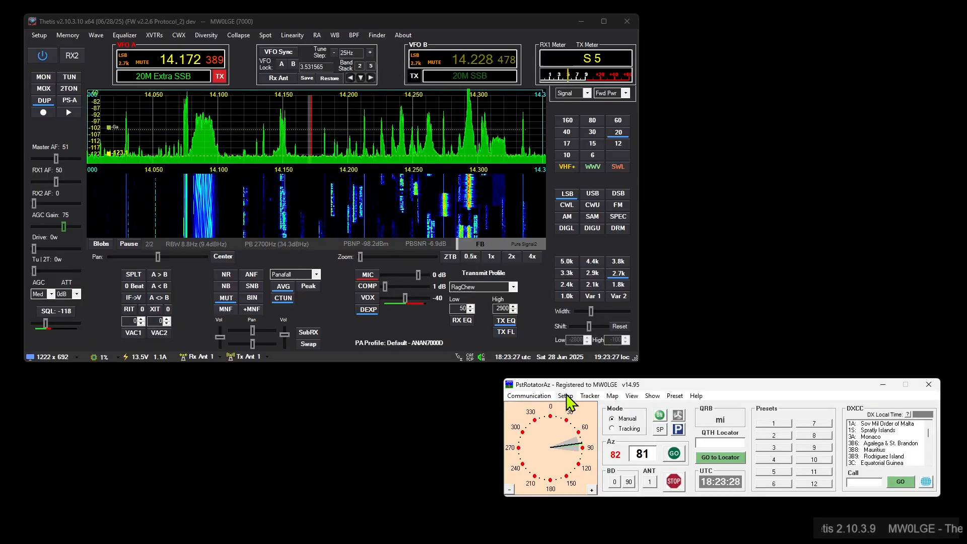
click(564, 396)
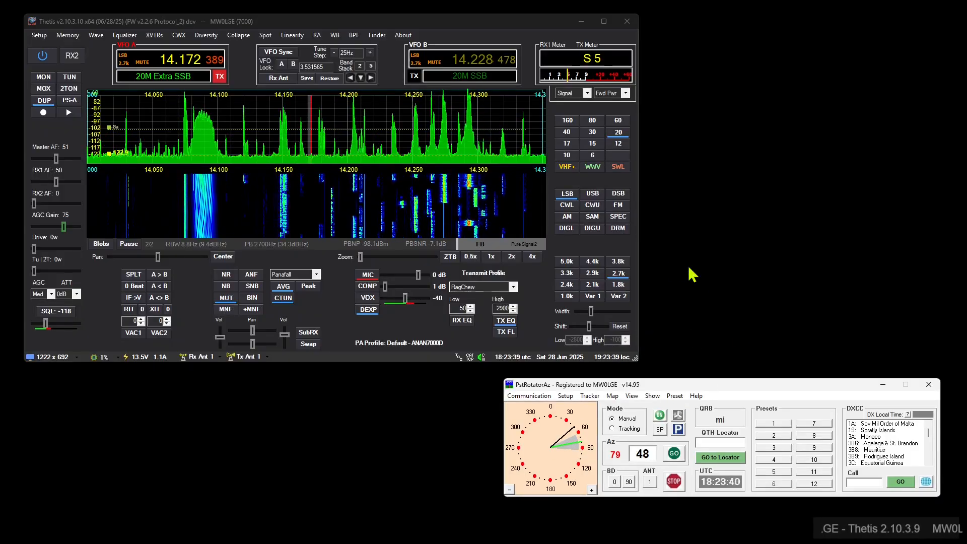
mouse_move(38, 36)
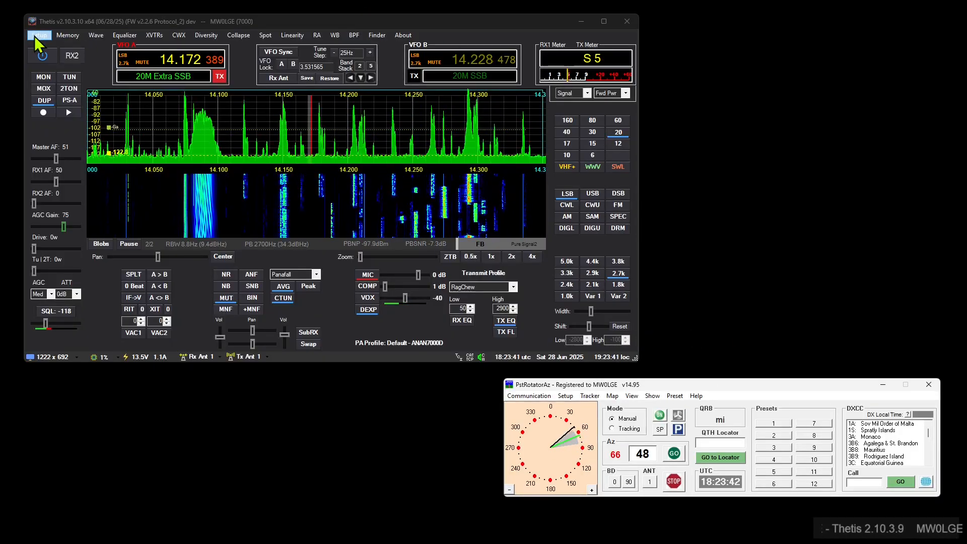
Step: Add a Multi Meter I/O UDP listener on 127.0.0.1:12001 with RAW input format
click(38, 35)
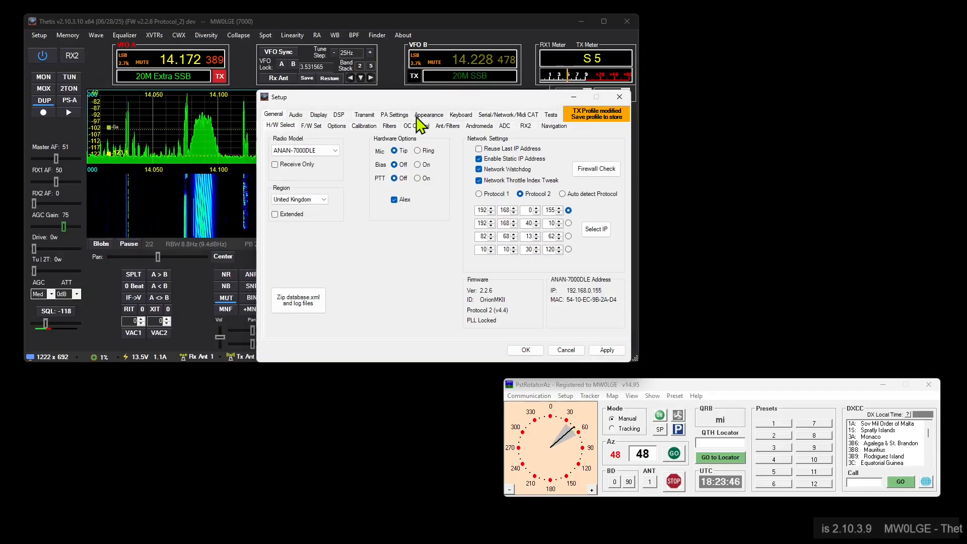
click(508, 115)
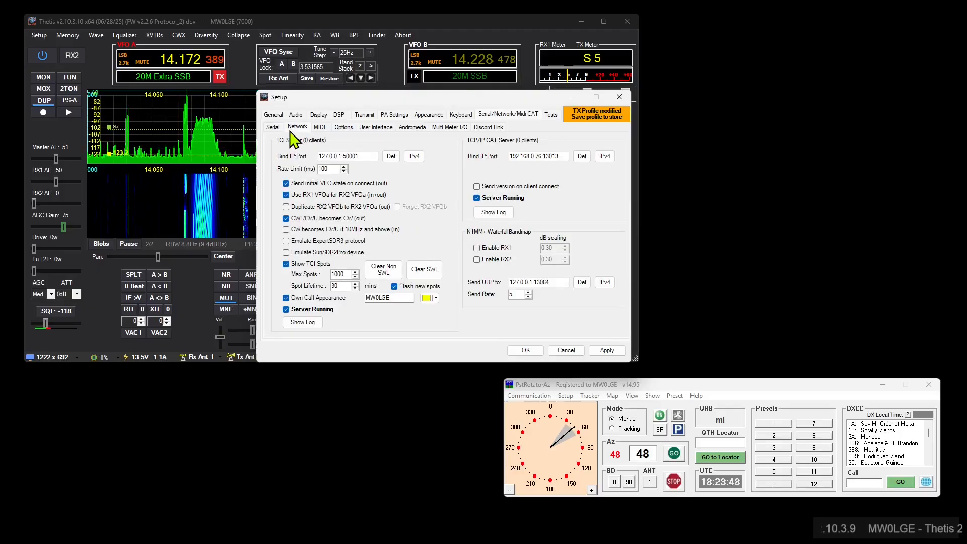
click(450, 127)
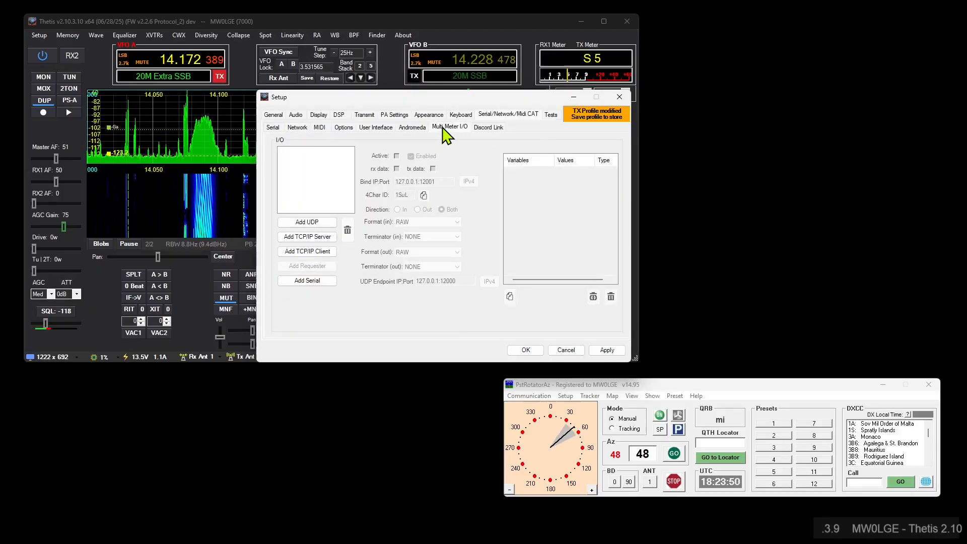
mouse_move(459, 134)
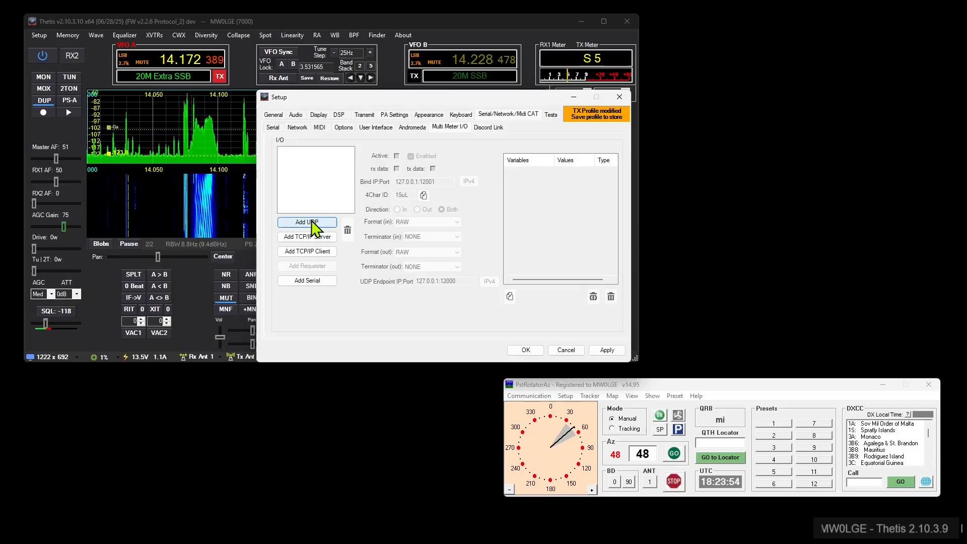
click(306, 222)
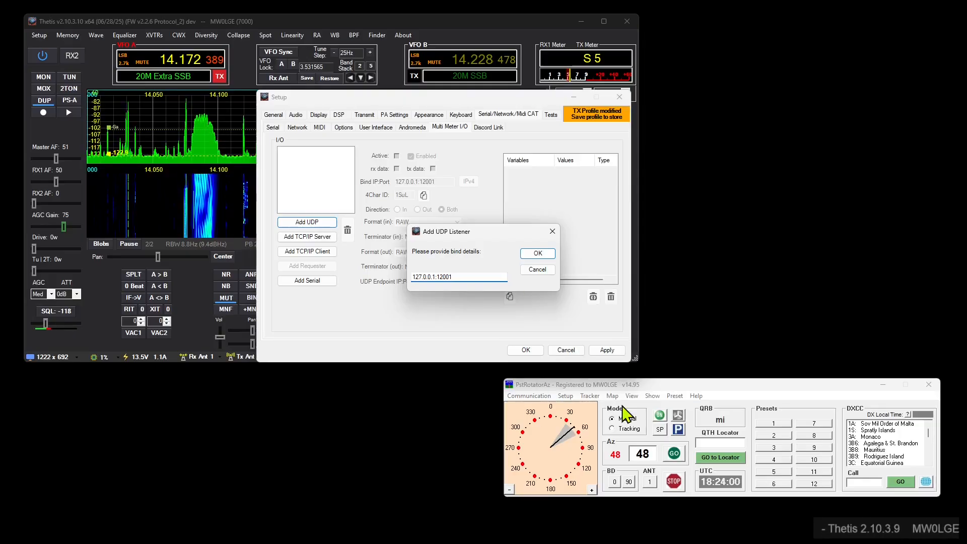
mouse_move(462, 281)
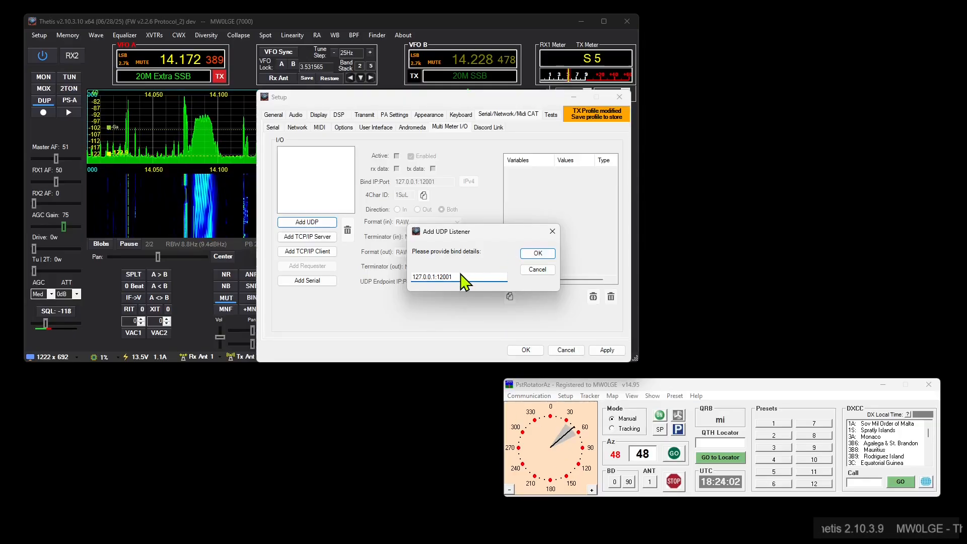
click(535, 253)
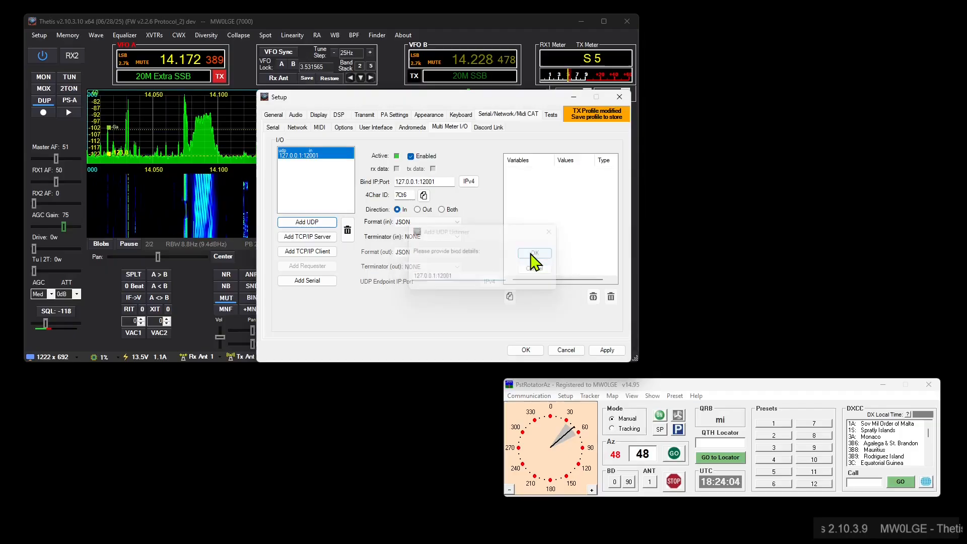
click(533, 253)
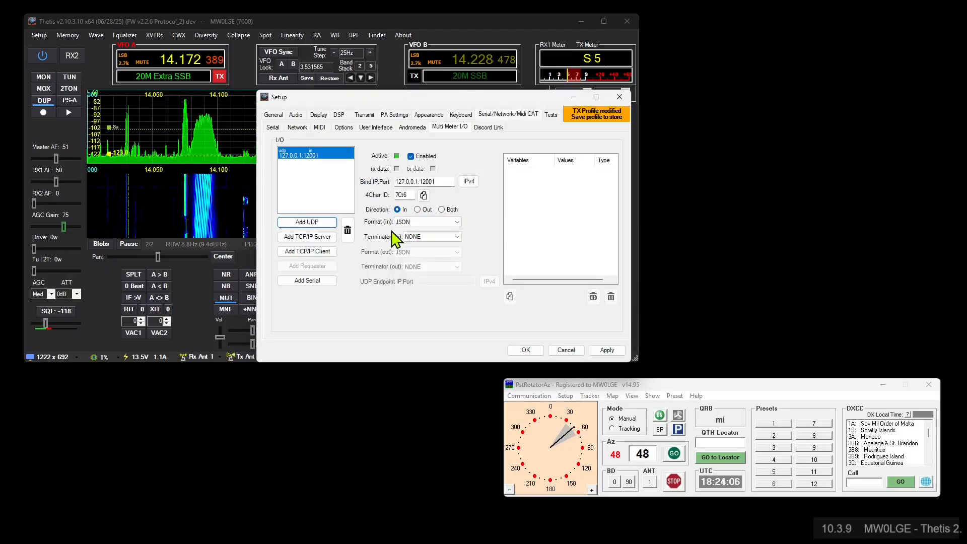
click(457, 221)
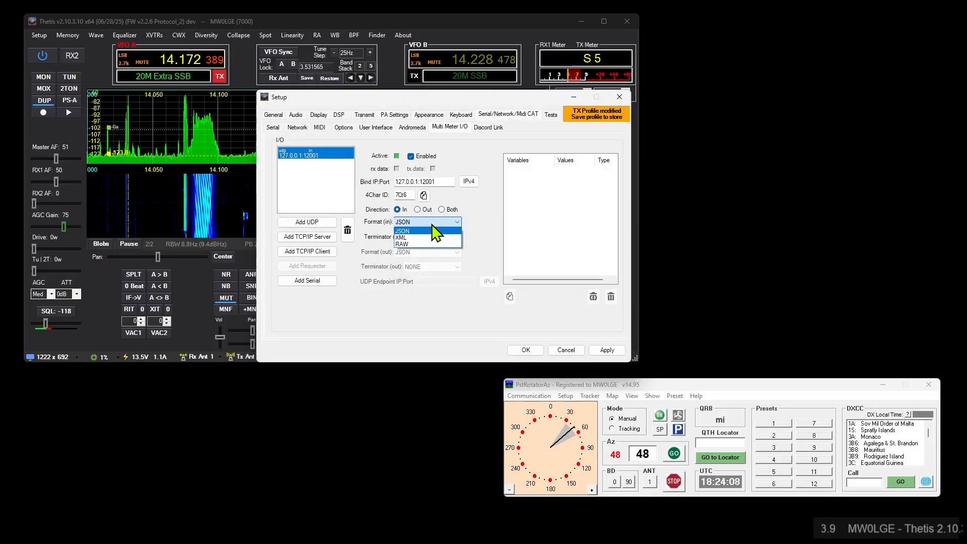
click(401, 244)
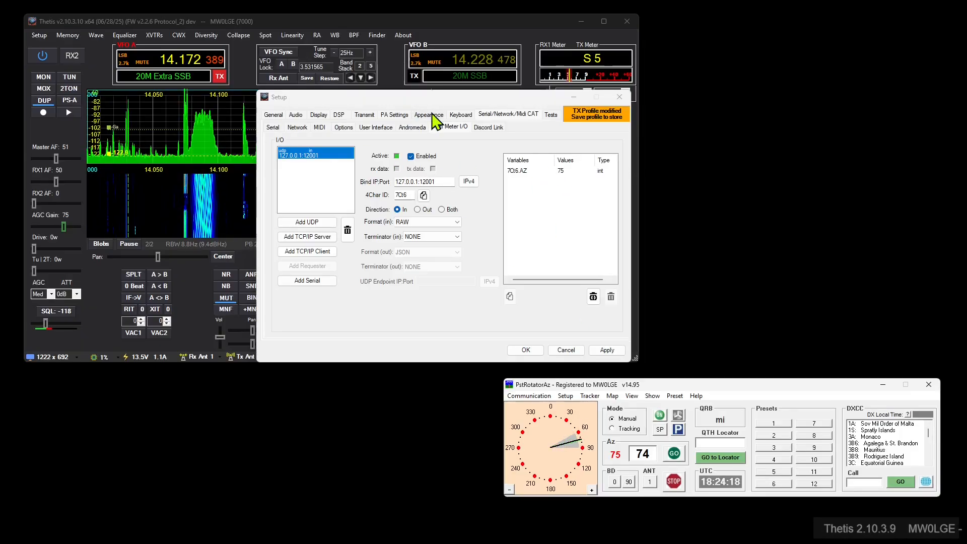
Step: Enable Dark Mode on the Rotator meter, then check the incoming Multi Meter I/O variables
click(428, 115)
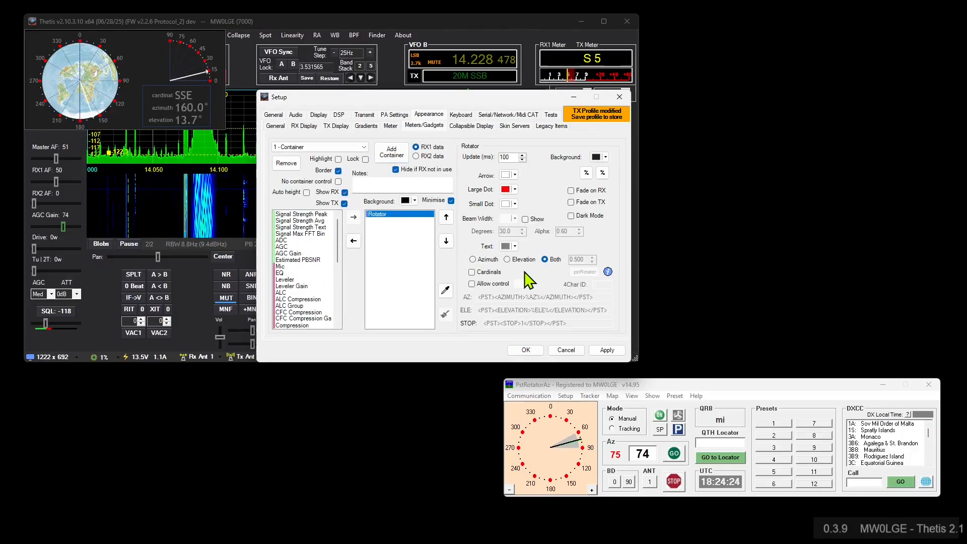
click(473, 259)
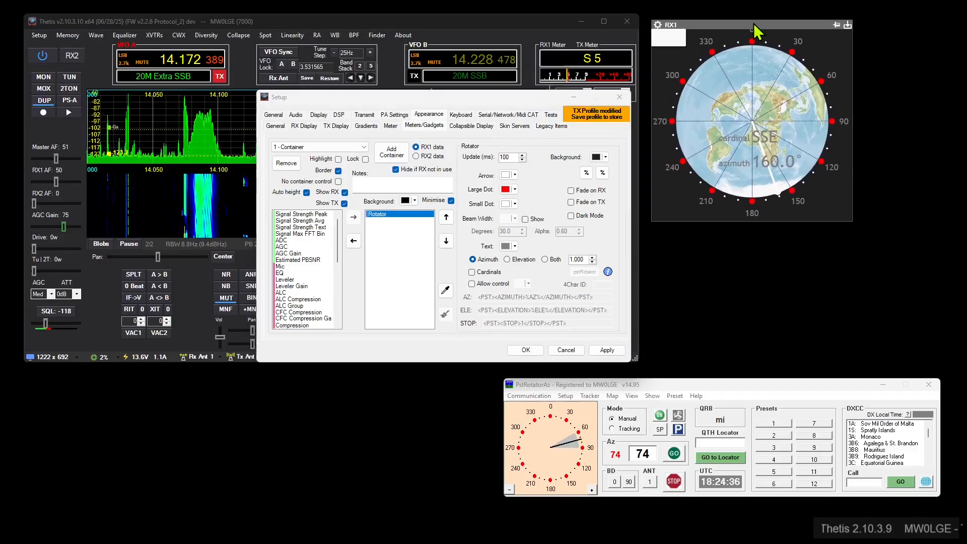
click(516, 246)
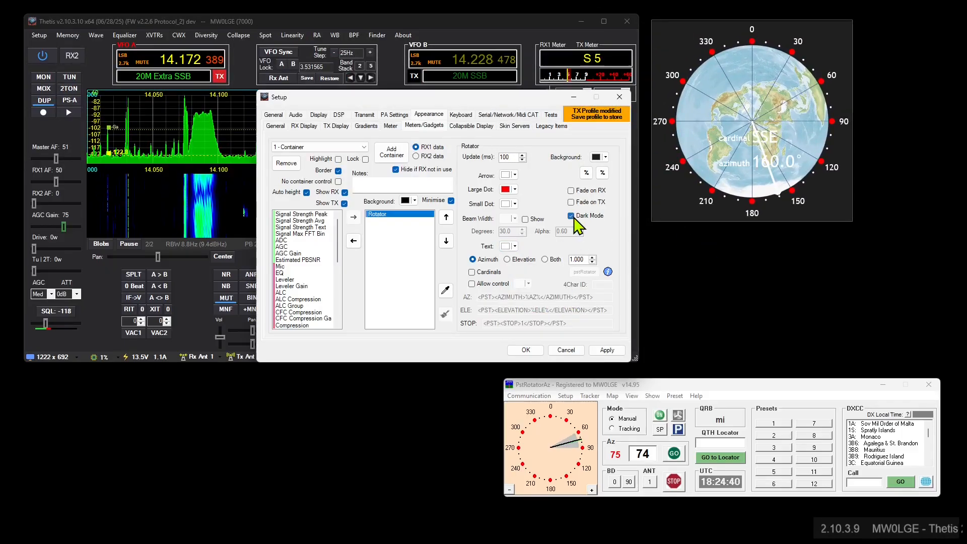
click(570, 215)
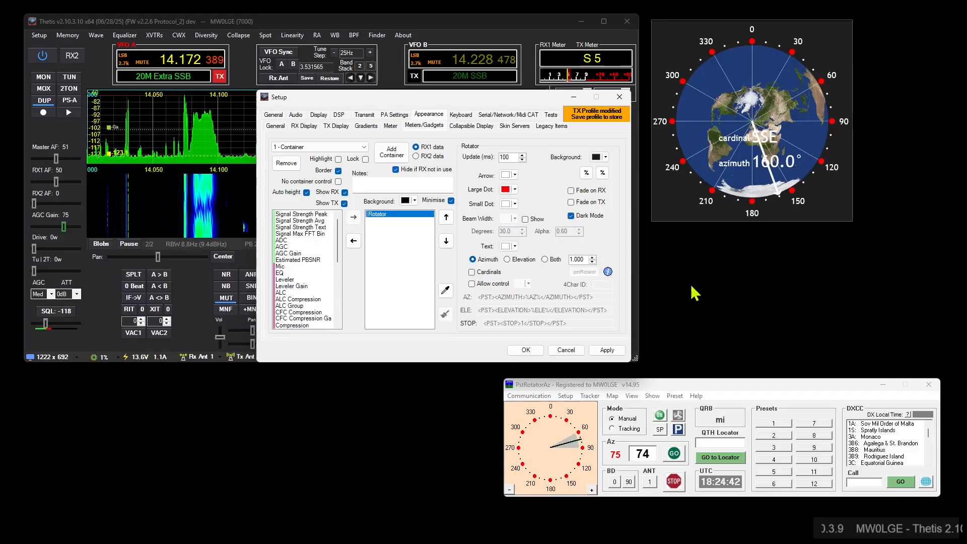
mouse_move(651, 283)
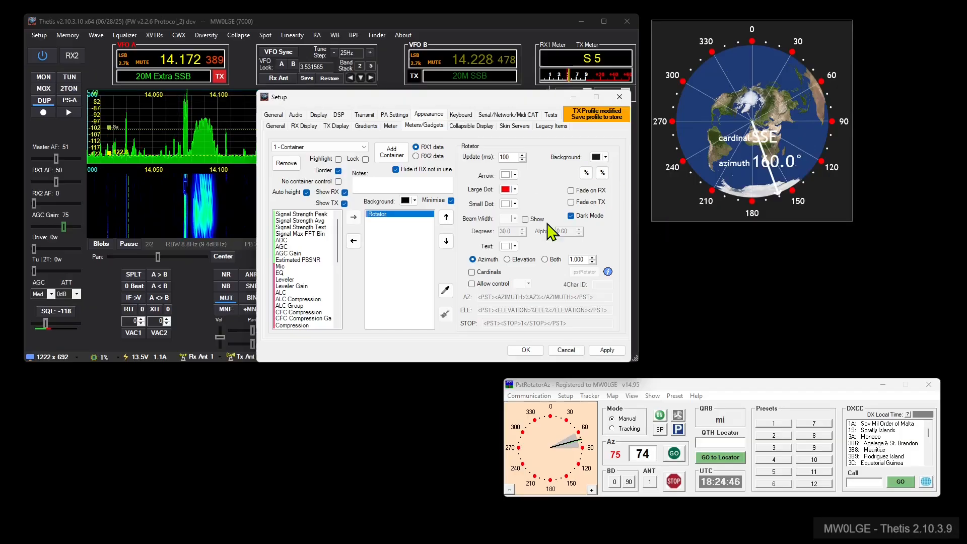
click(508, 115)
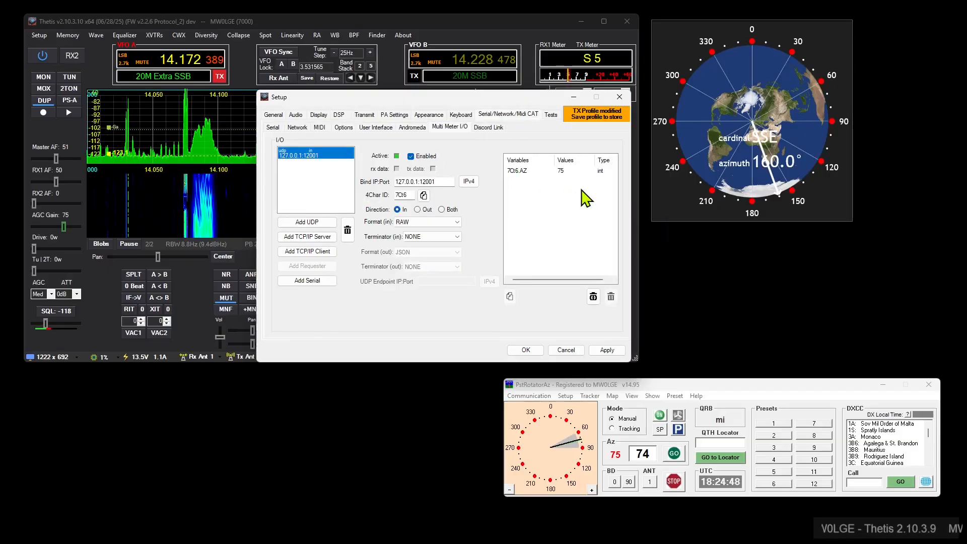
click(429, 114)
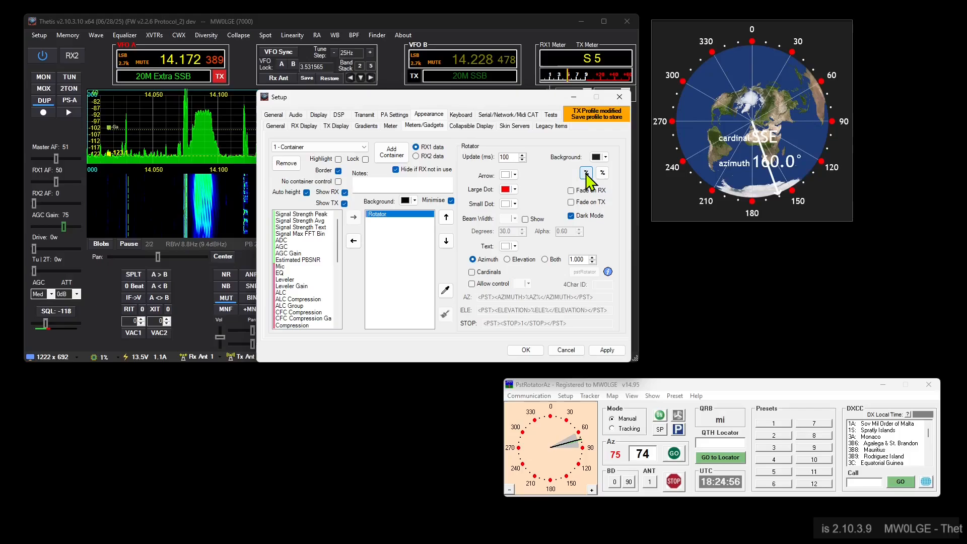
Step: Bind the rotator meter's azimuth to the 7Ci6.AZ variable, then return to Multi Meter I/O
click(585, 172)
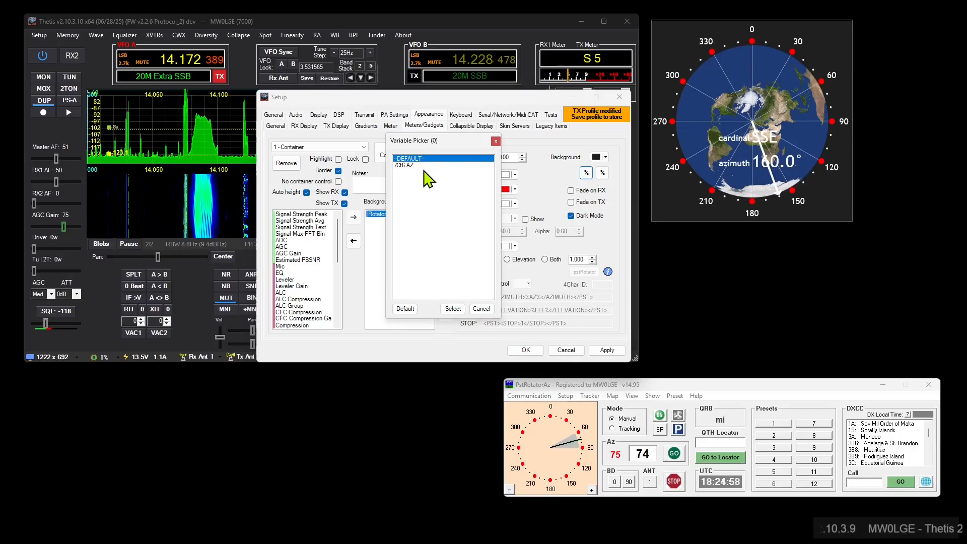
click(453, 308)
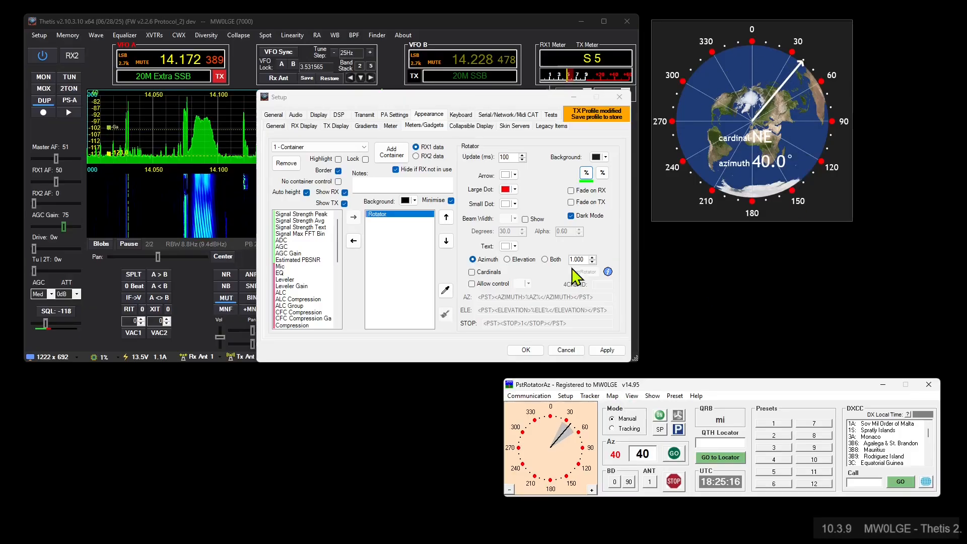
click(508, 114)
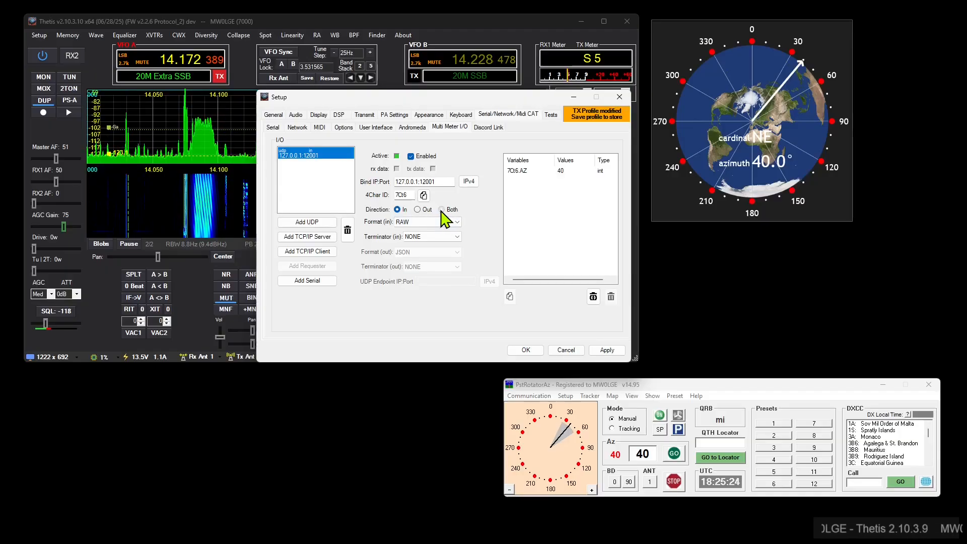
Step: Set the UDP link direction to Both with output endpoint 127.0.0.1:12000
click(443, 209)
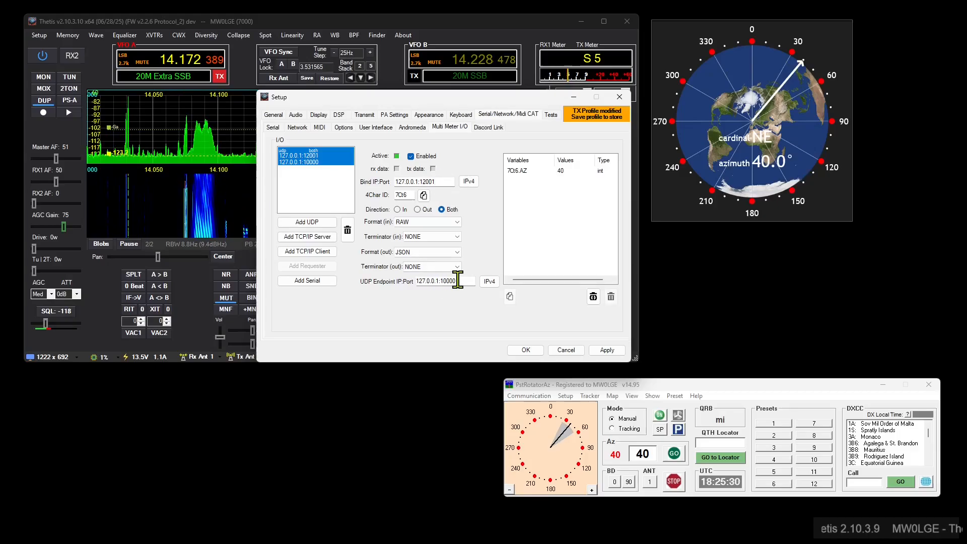
mouse_move(489, 281)
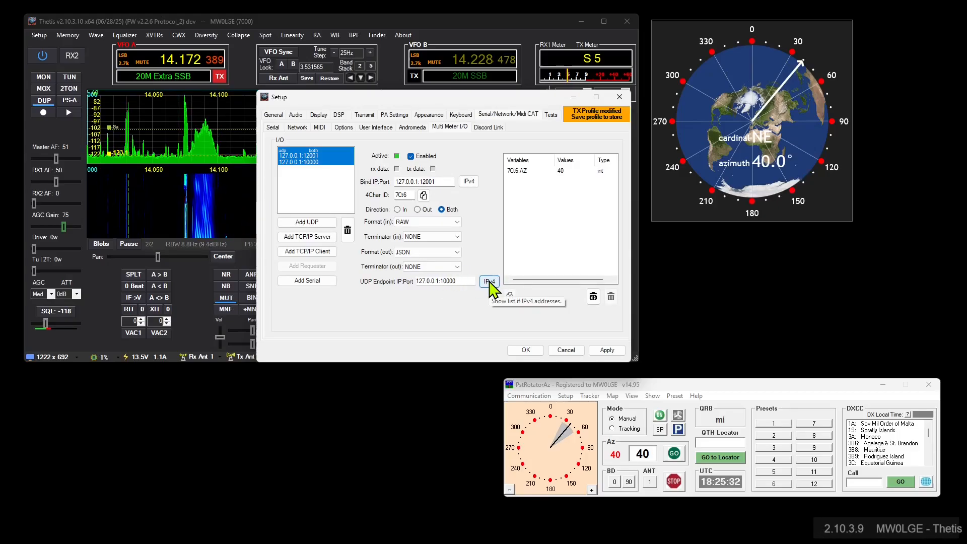
click(488, 281)
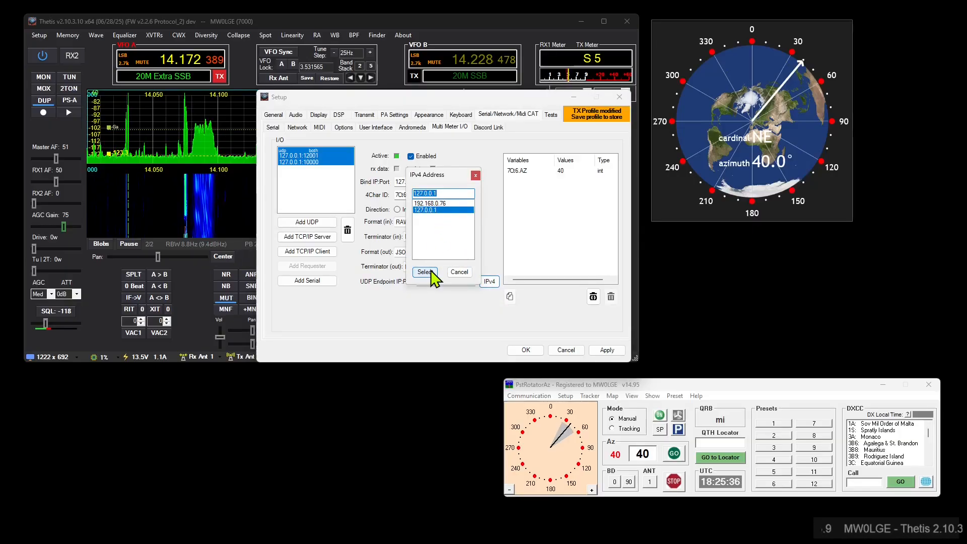
click(425, 272)
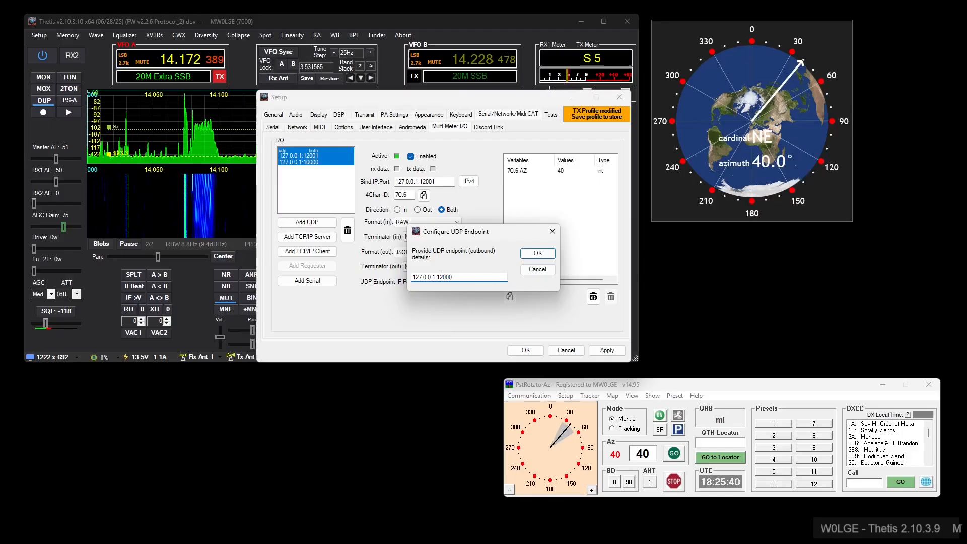
click(537, 253)
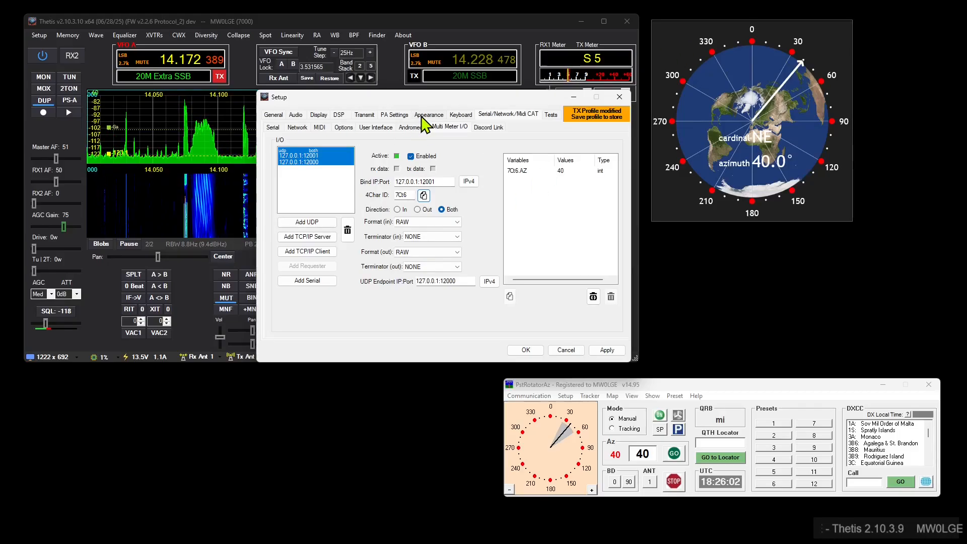
Step: Tick Allow control for the Rotator meter and paste a 4Char ID for PST commands
click(429, 114)
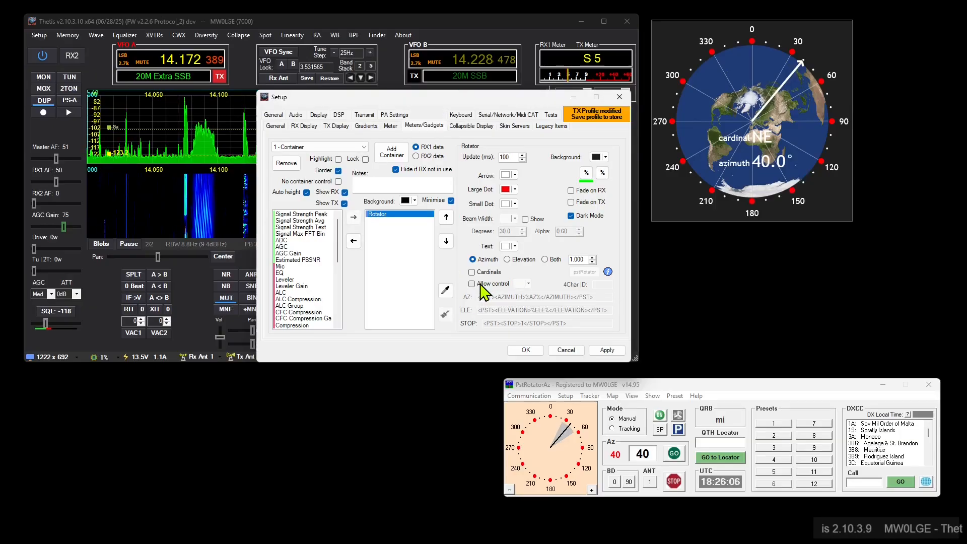
click(472, 283)
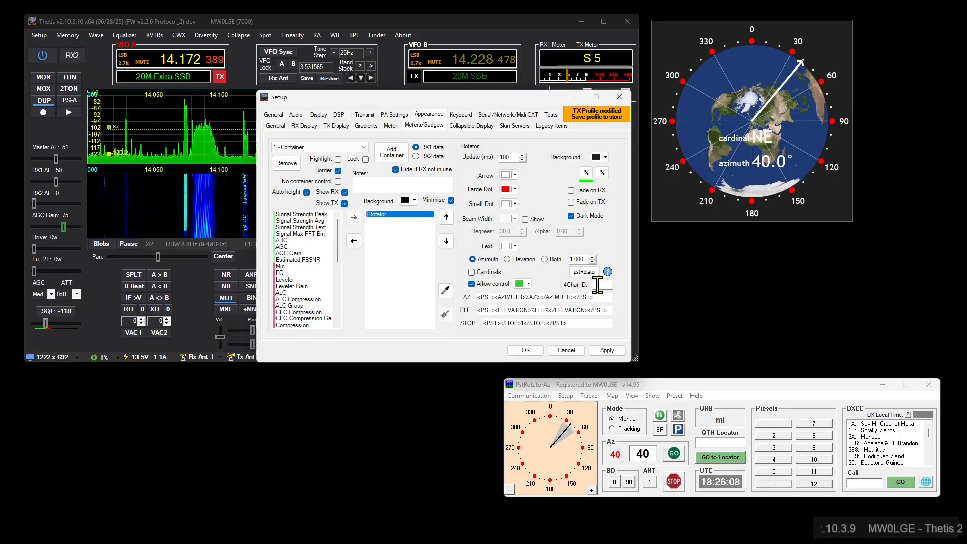
right_click(608, 284)
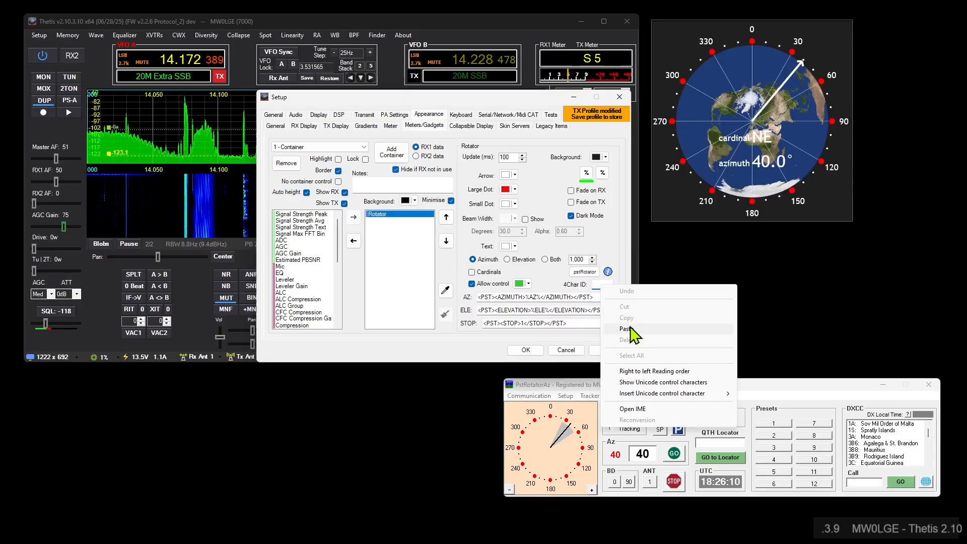